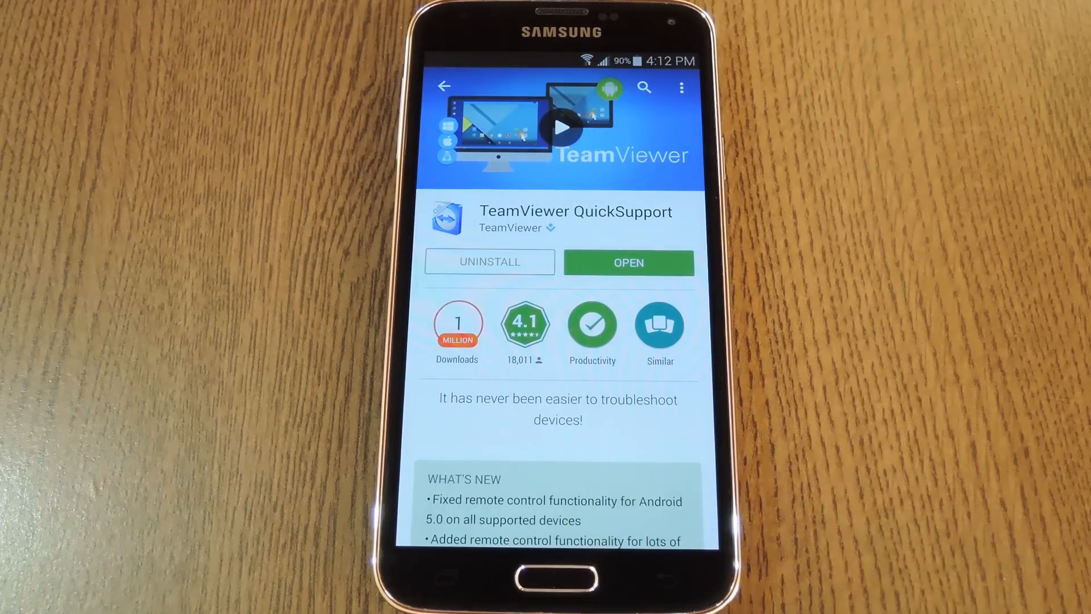
Launch QuickSupport and install the QS Add-On: Samsung from the store, accepting its permissions.
left_click(628, 262)
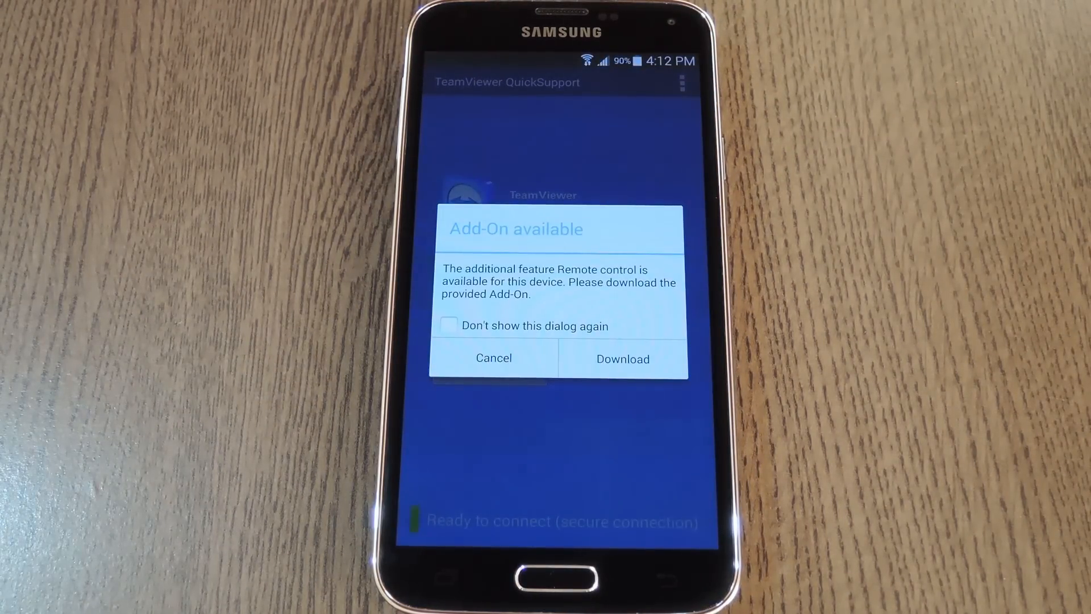
left_click(621, 358)
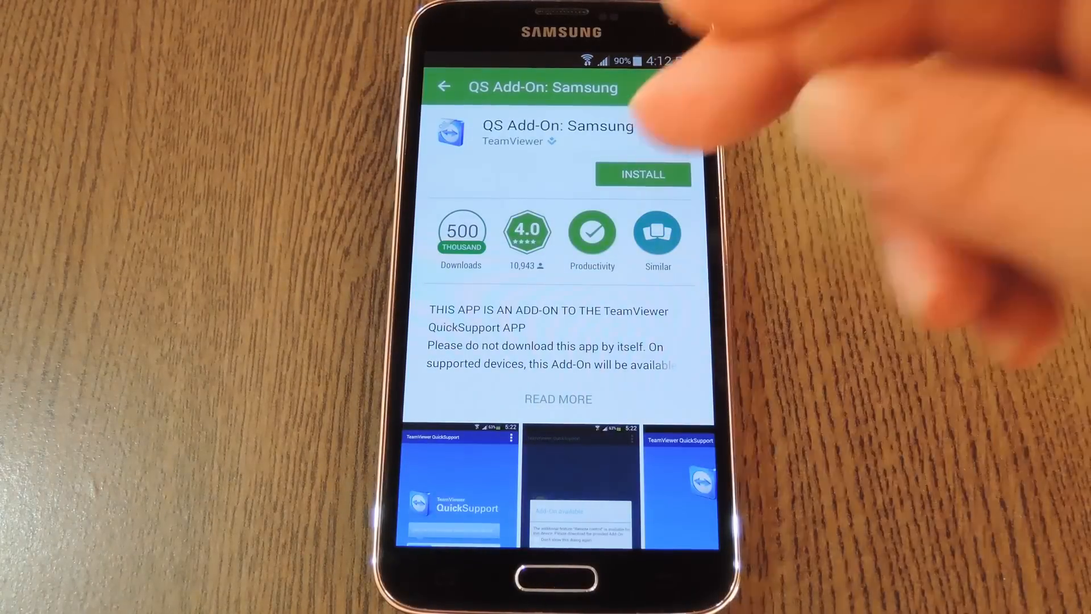
left_click(641, 174)
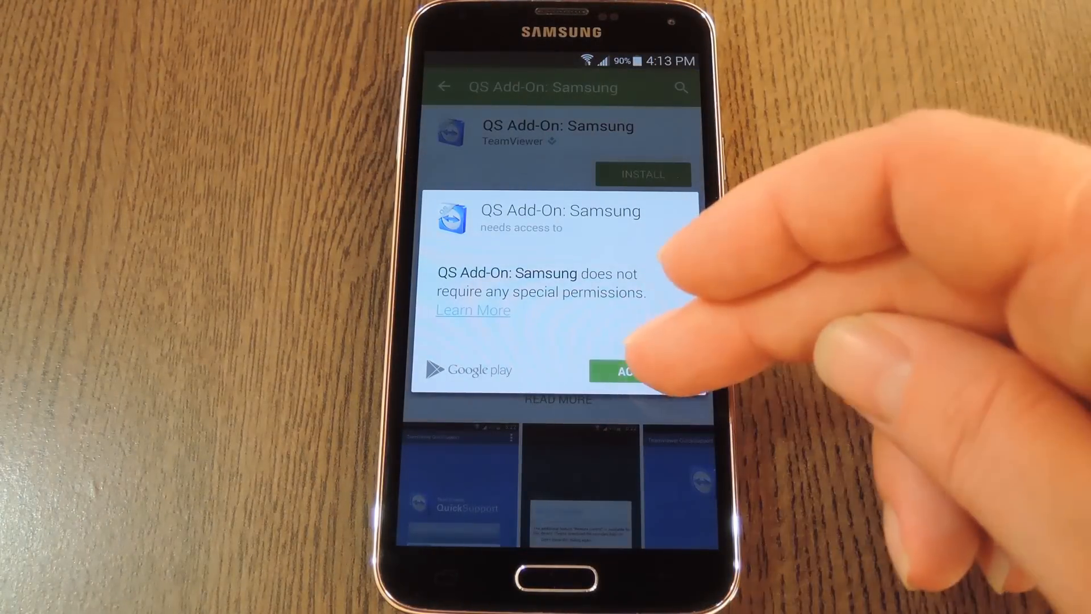
left_click(626, 371)
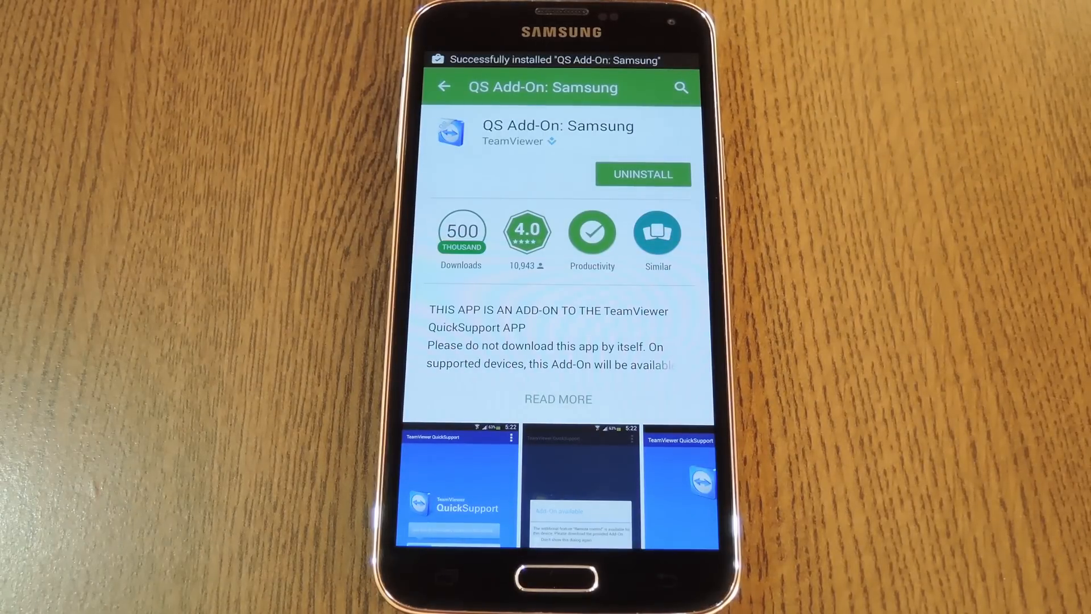
left_click(681, 87)
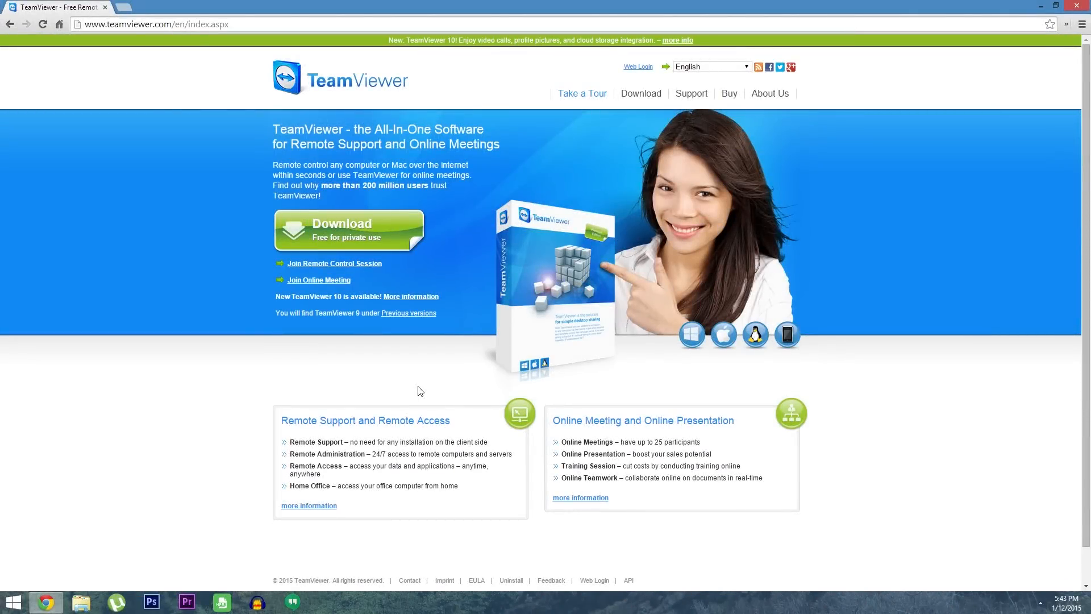
mouse_move(351, 237)
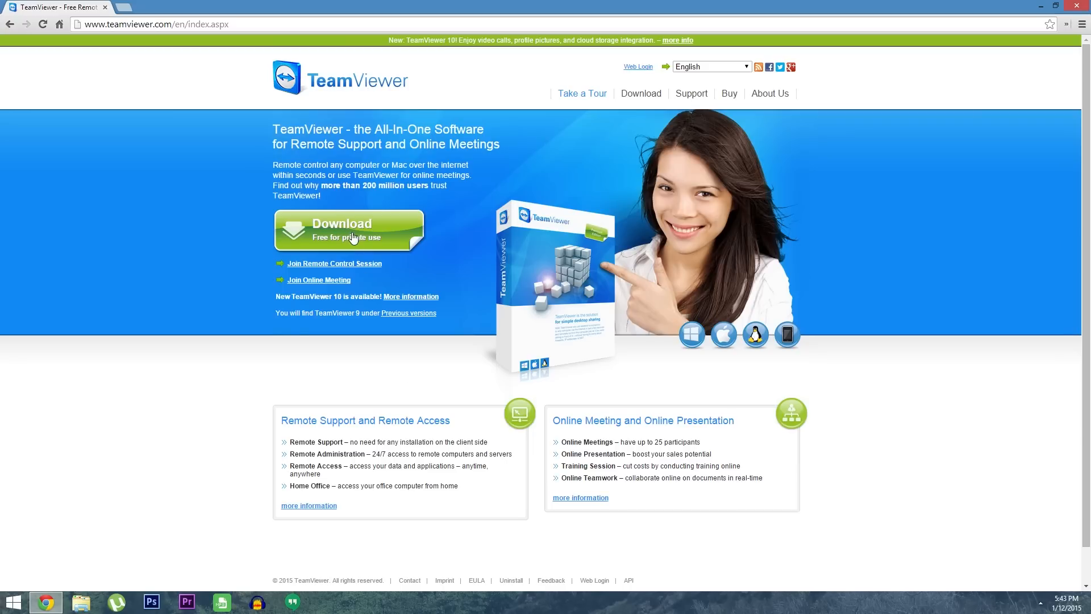
Download the TeamViewer setup file from teamviewer.com and keep it despite the warning.
left_click(351, 233)
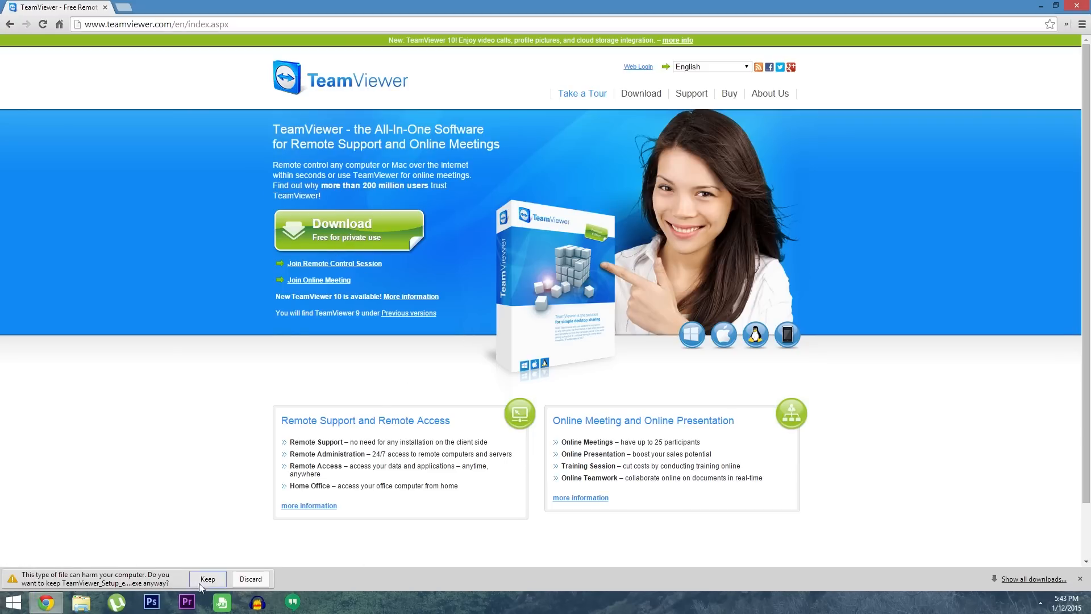
left_click(206, 578)
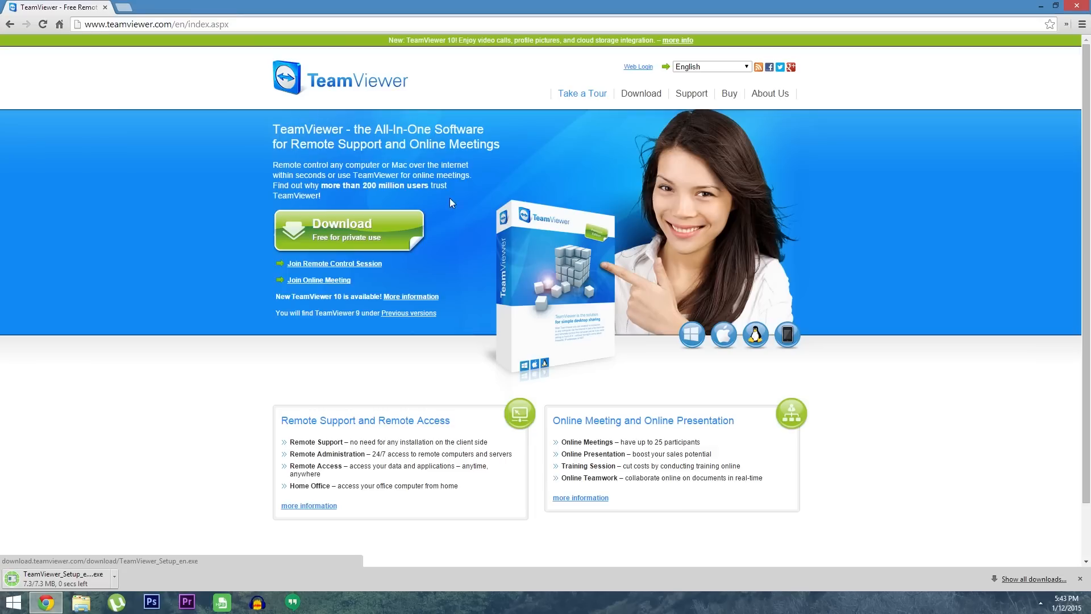
mouse_move(134, 411)
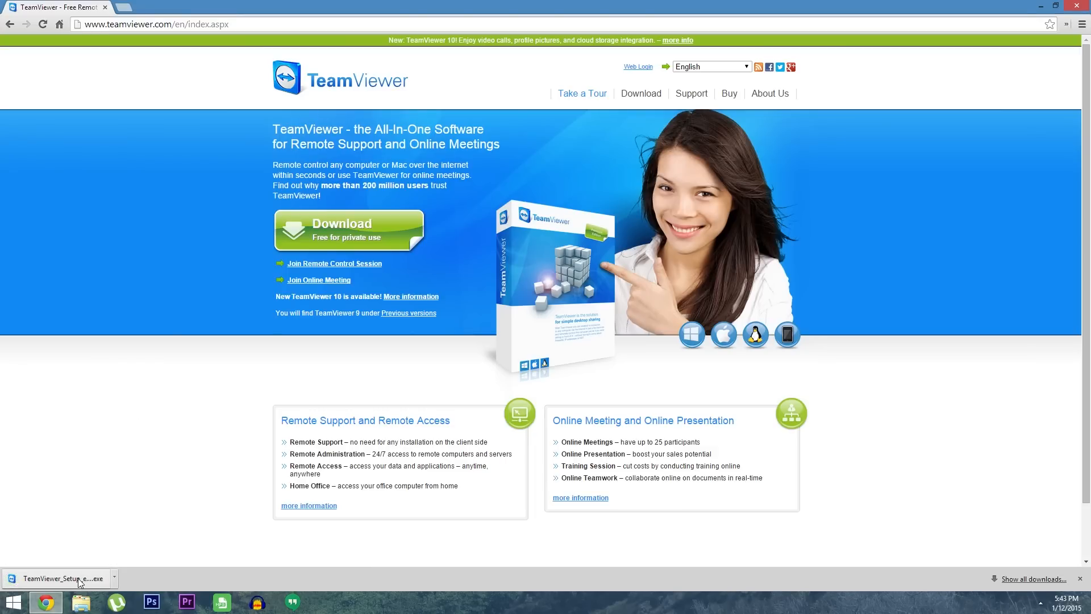
Run the setup as a Basic installation for Personal / Non-commercial use and finish.
left_click(62, 578)
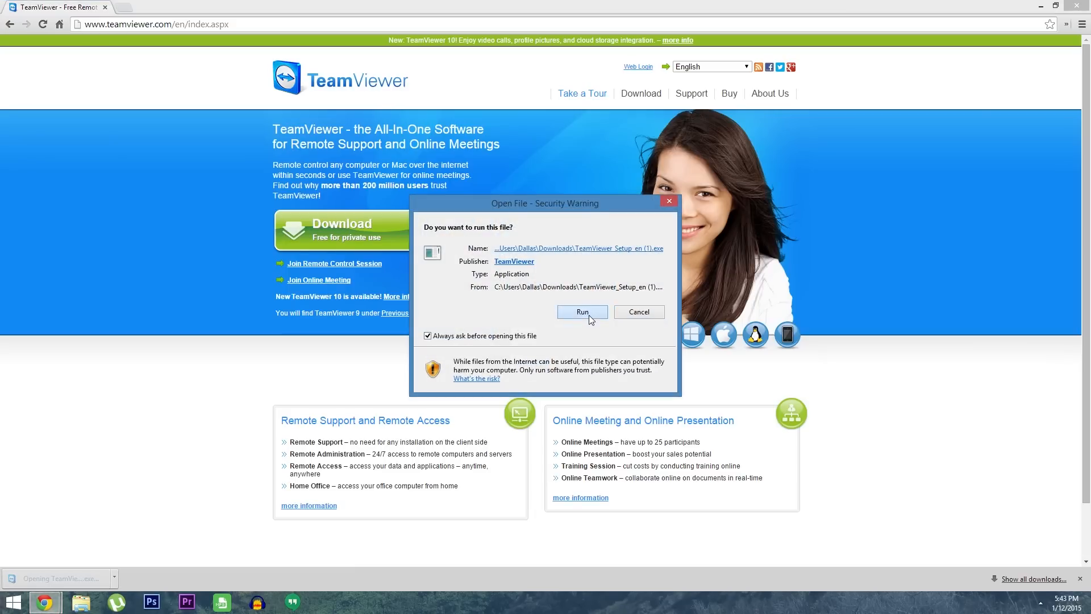
left_click(582, 311)
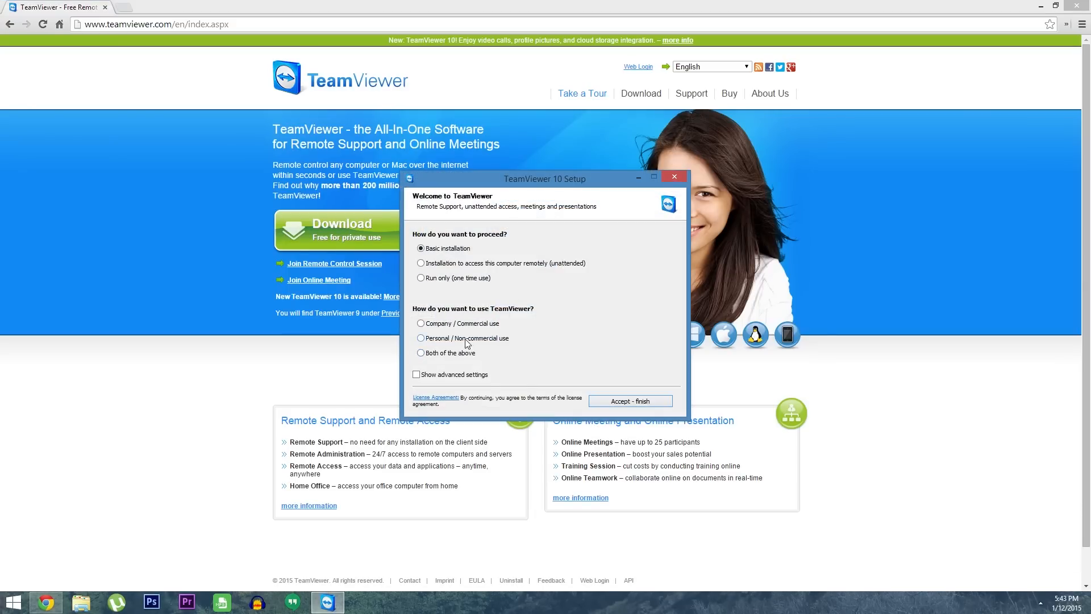
left_click(420, 339)
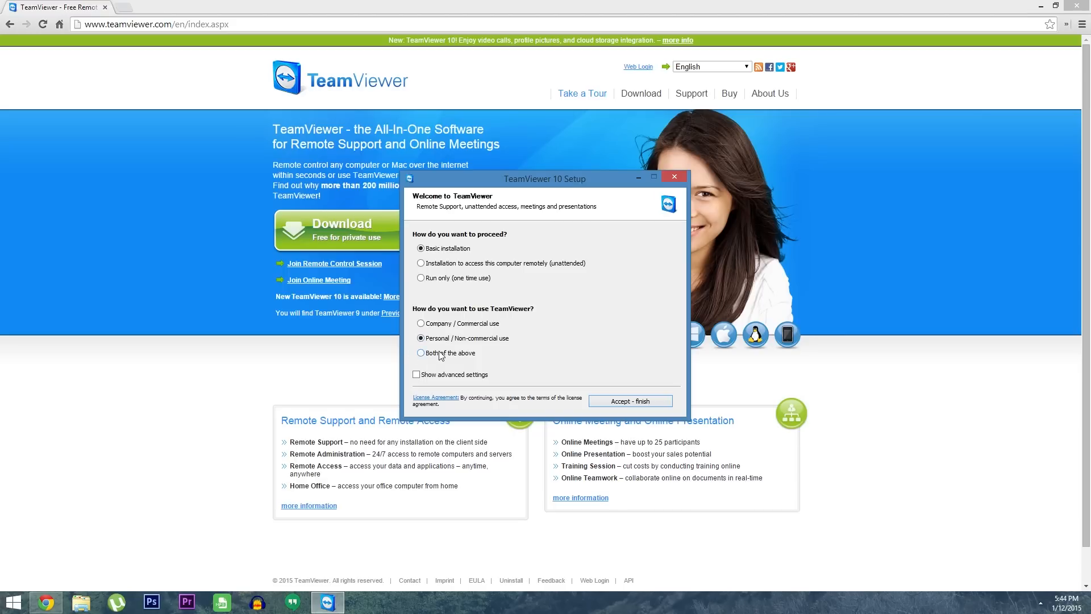
mouse_move(630, 402)
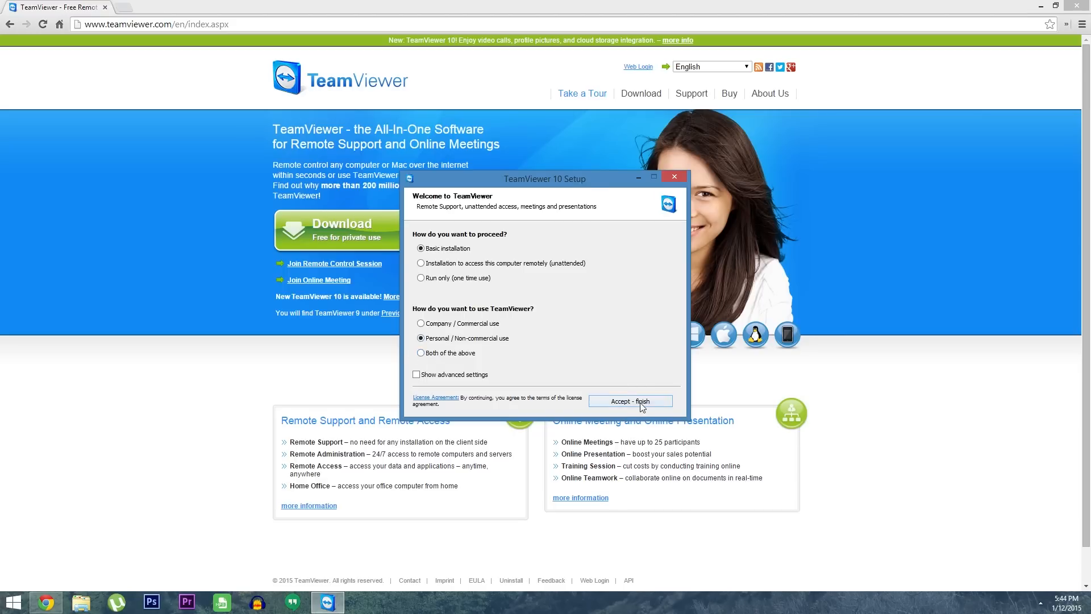
left_click(629, 401)
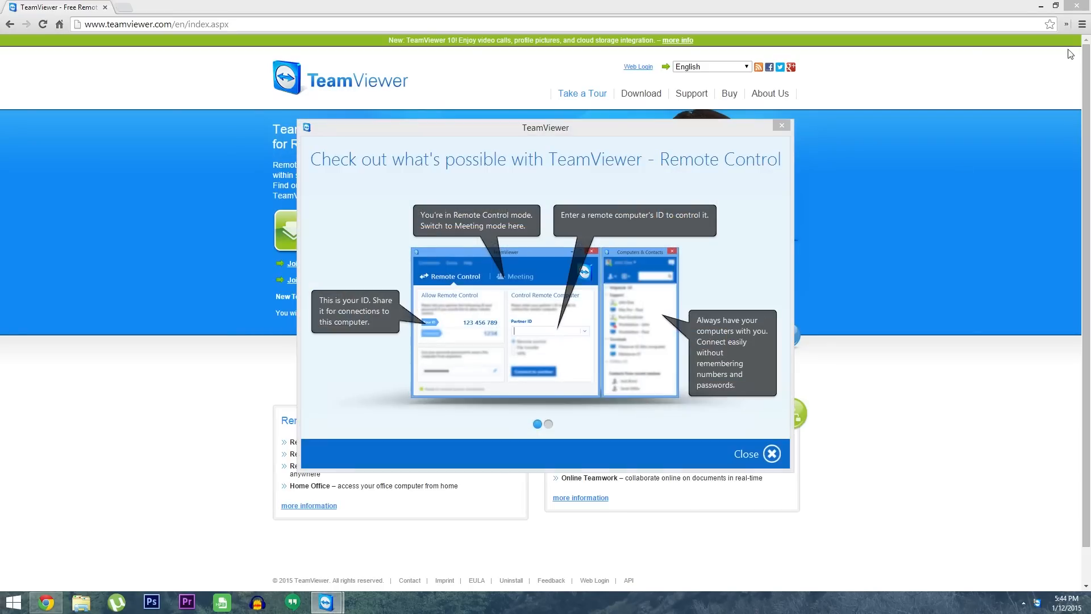
Dismiss the tour and connect to Partner ID 38139 to reach the phone's dashboard.
left_click(754, 453)
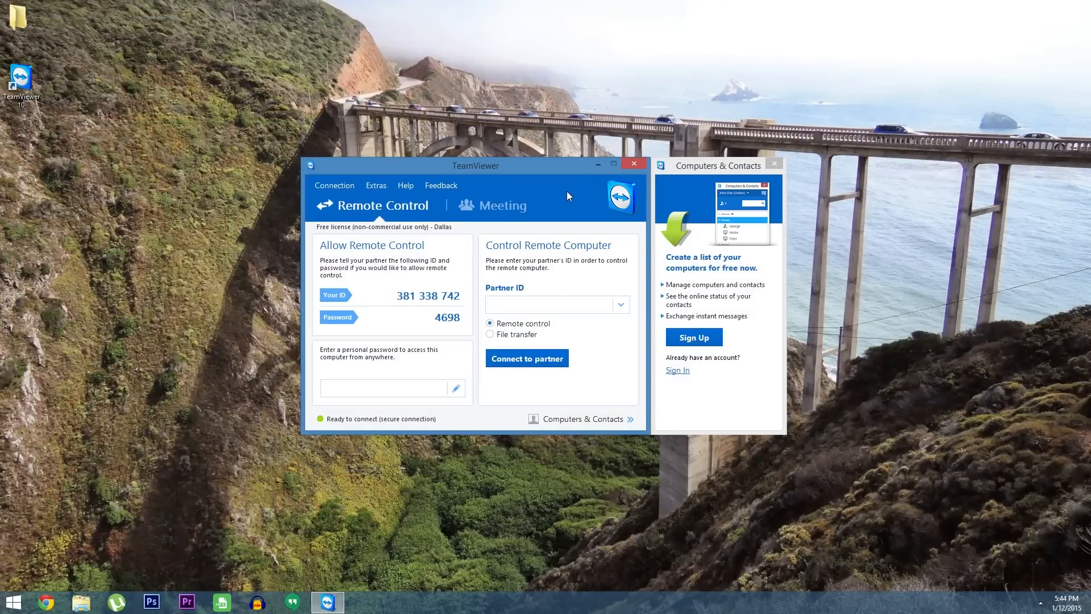
mouse_move(578, 270)
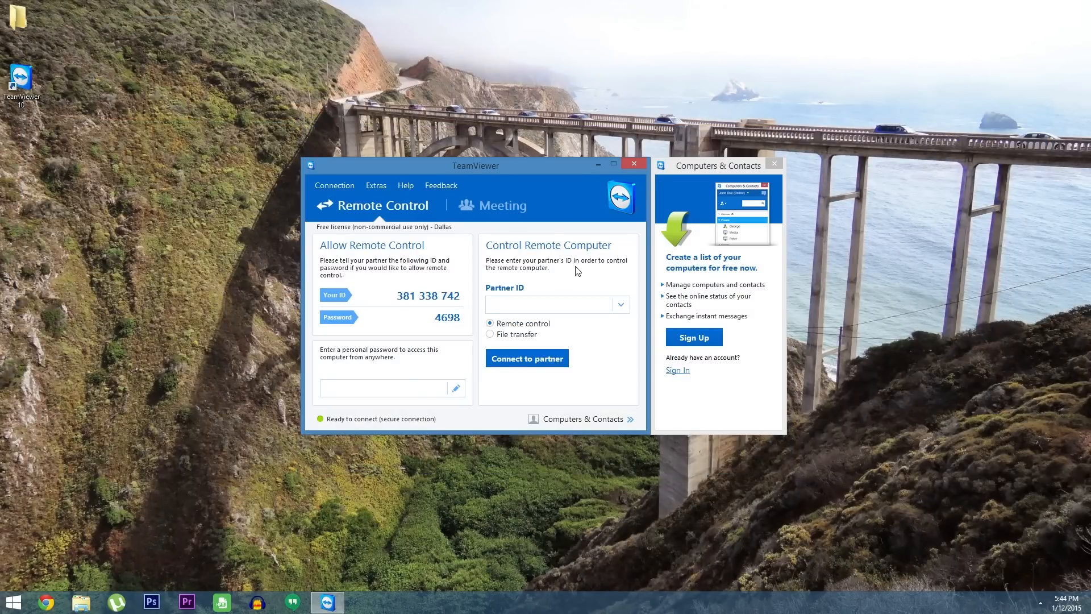
type("38139")
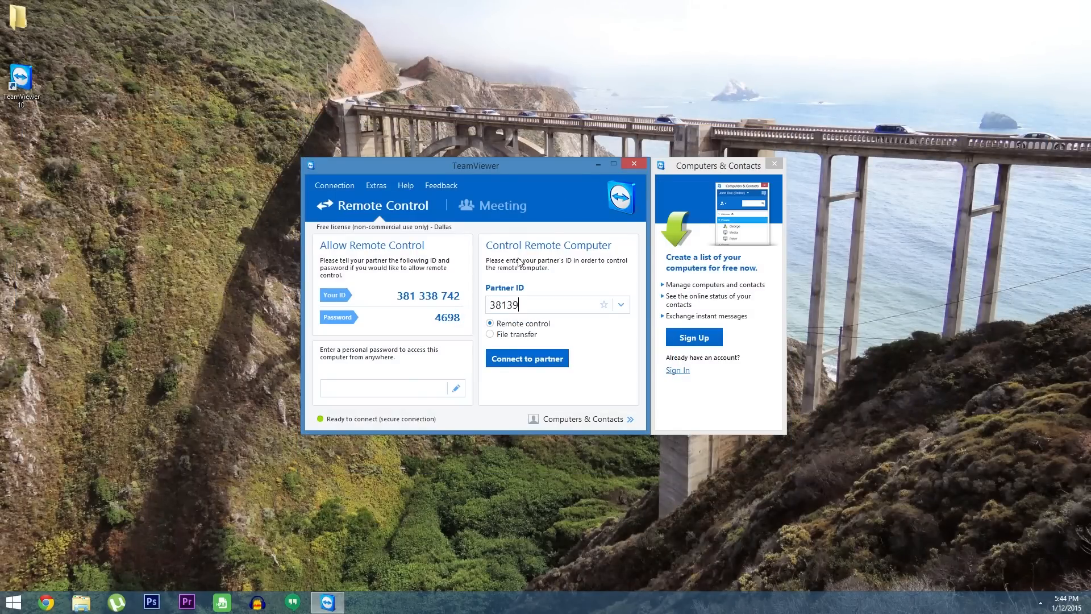
left_click(526, 358)
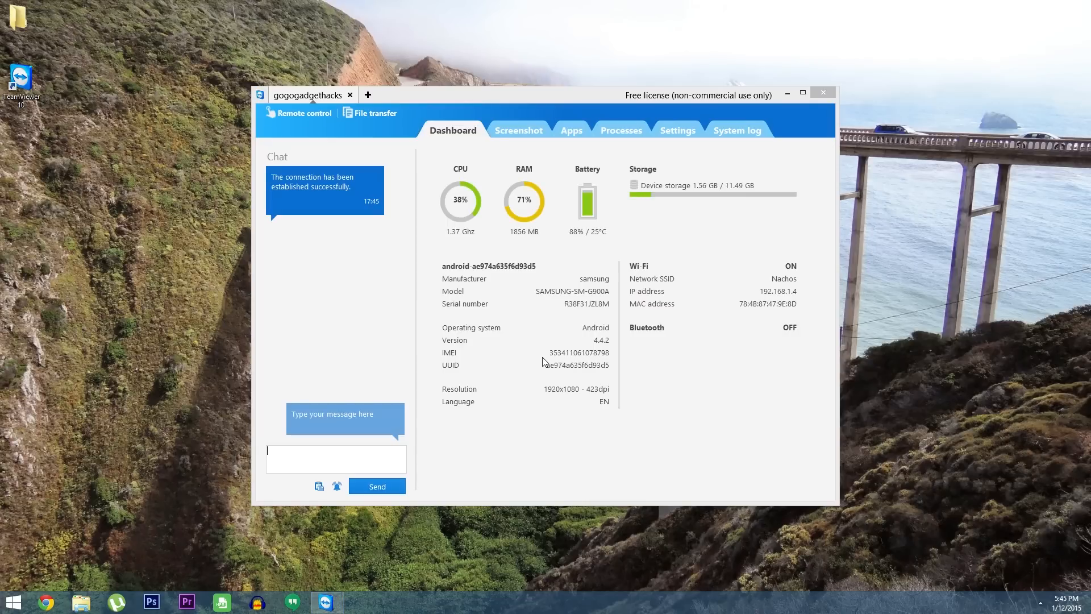
mouse_move(547, 191)
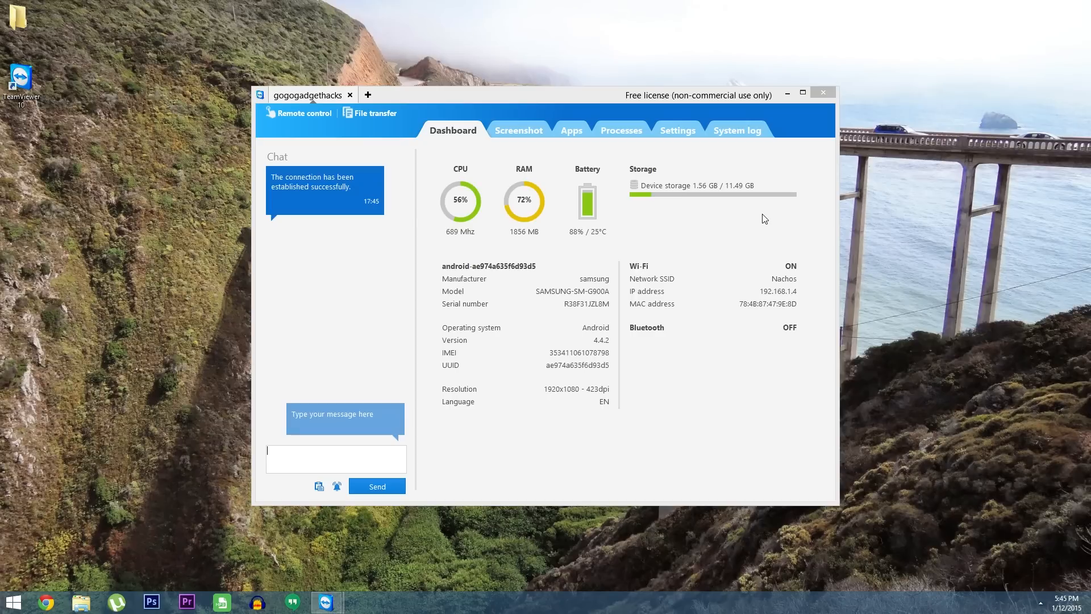
mouse_move(522, 242)
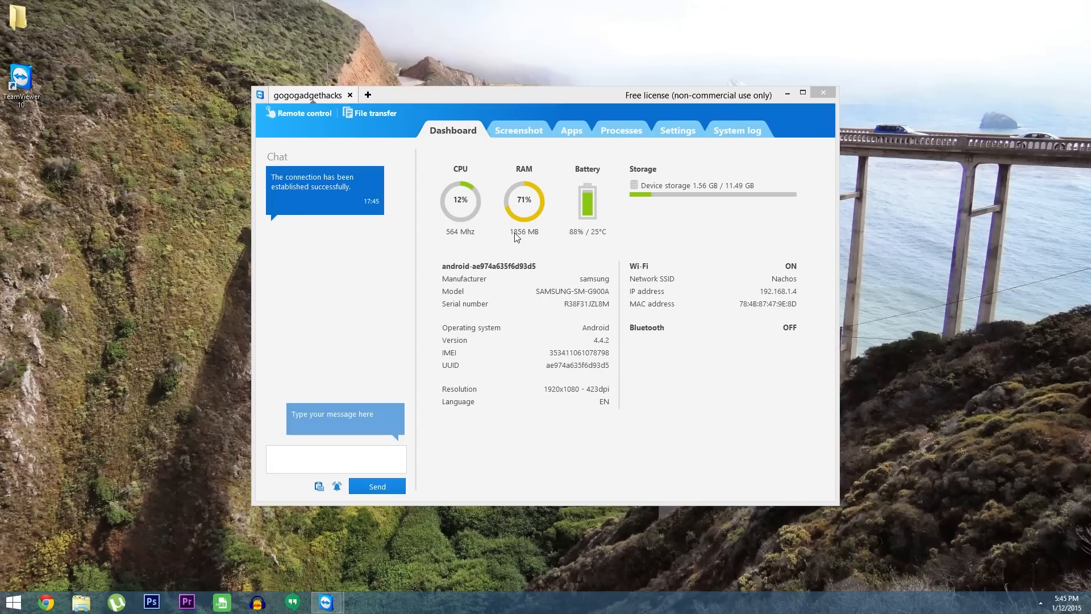
mouse_move(318, 137)
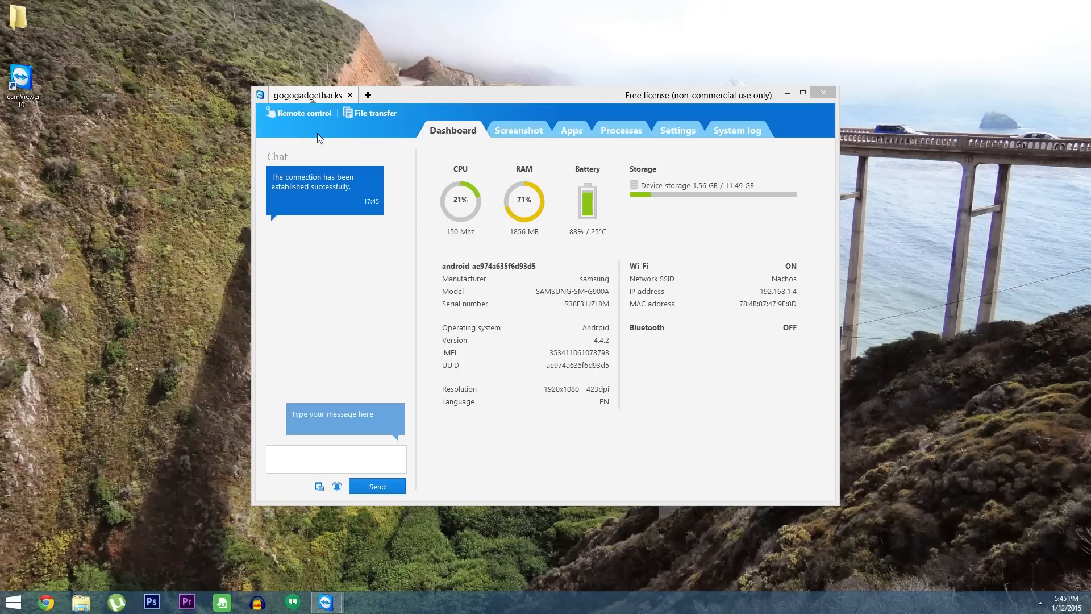
mouse_move(328, 118)
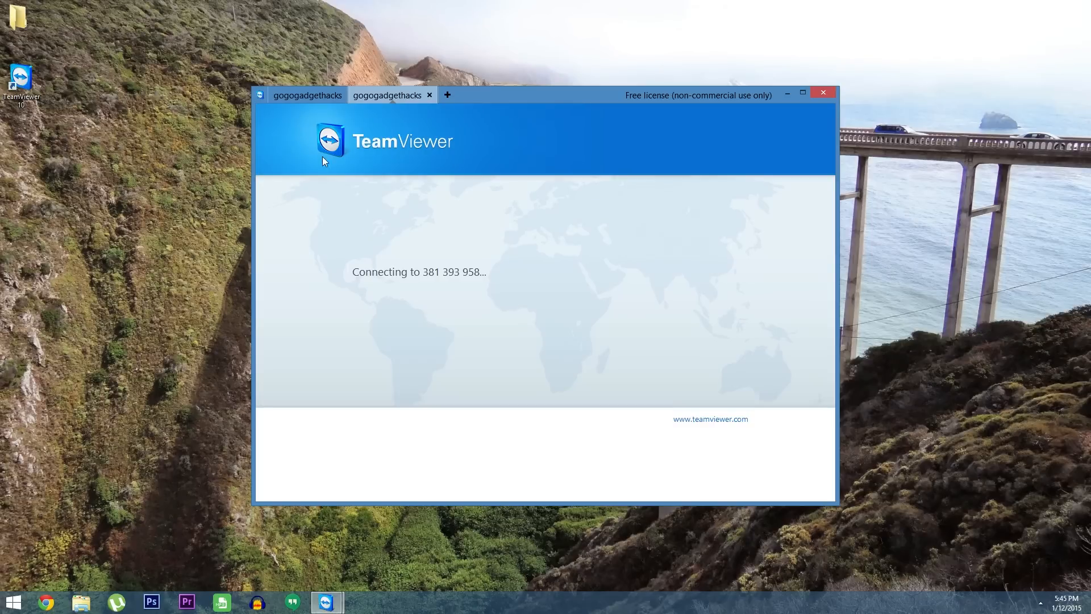
mouse_move(273, 165)
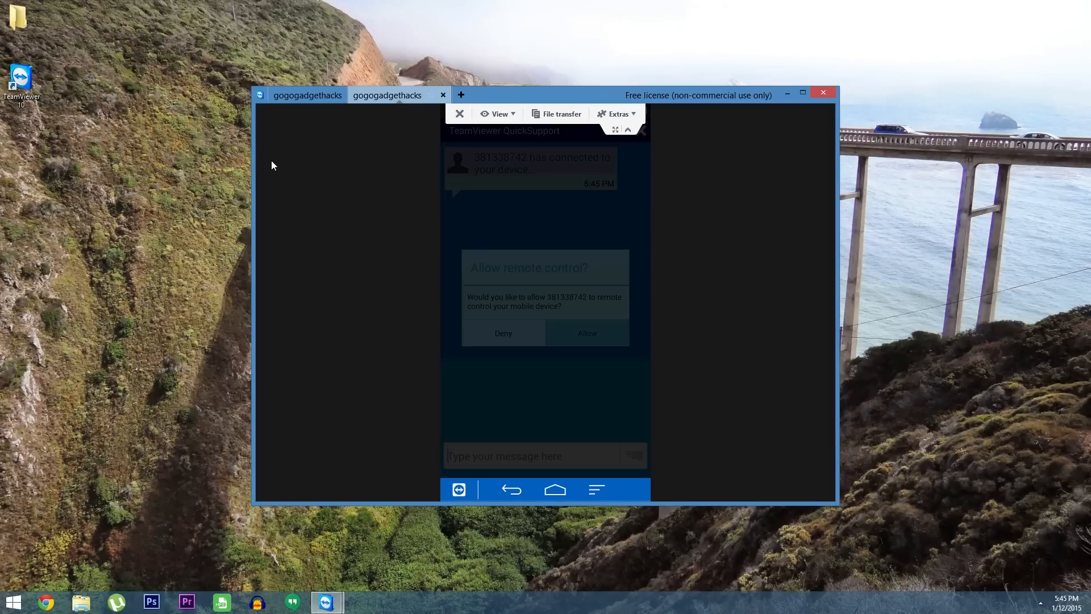
Start Remote control so the phone's live screen is shared in the session.
left_click(587, 333)
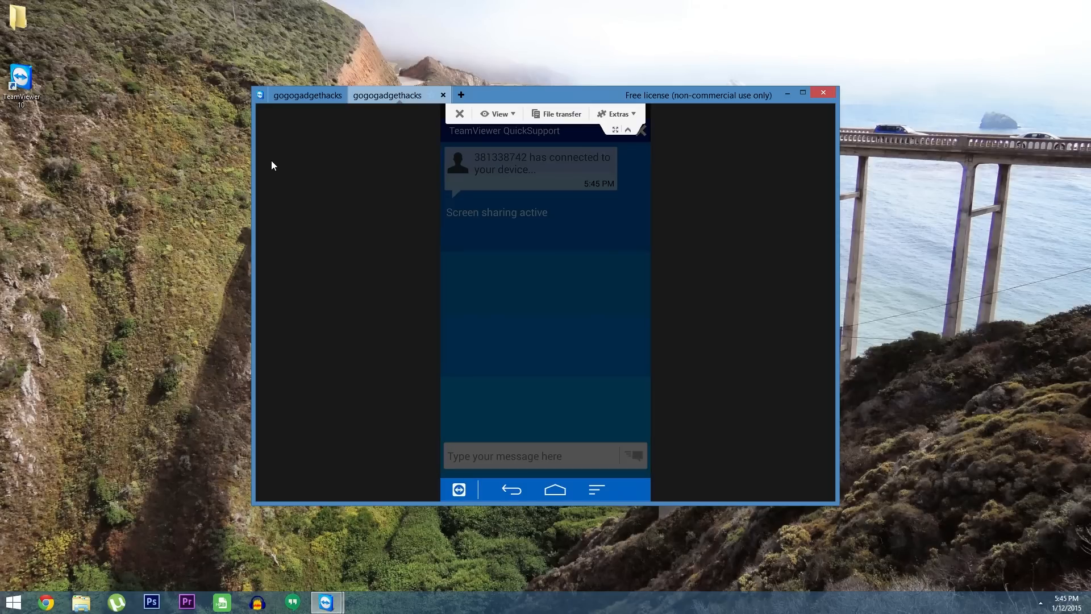